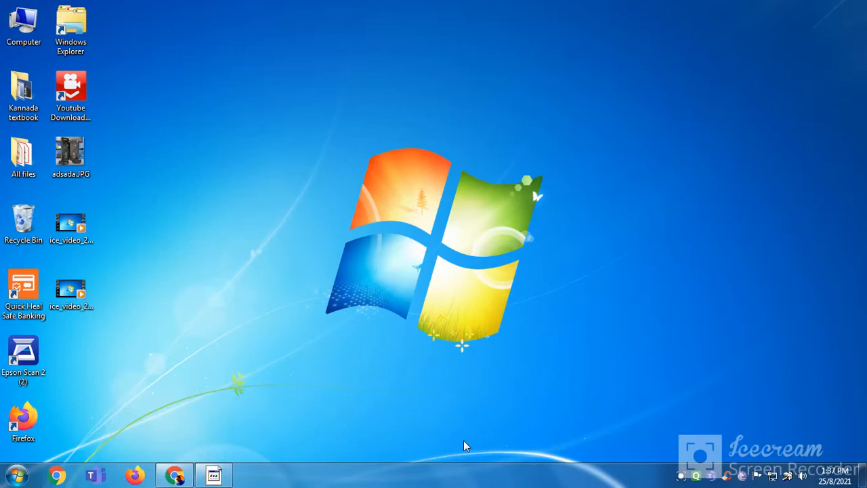
mouse_move(455, 443)
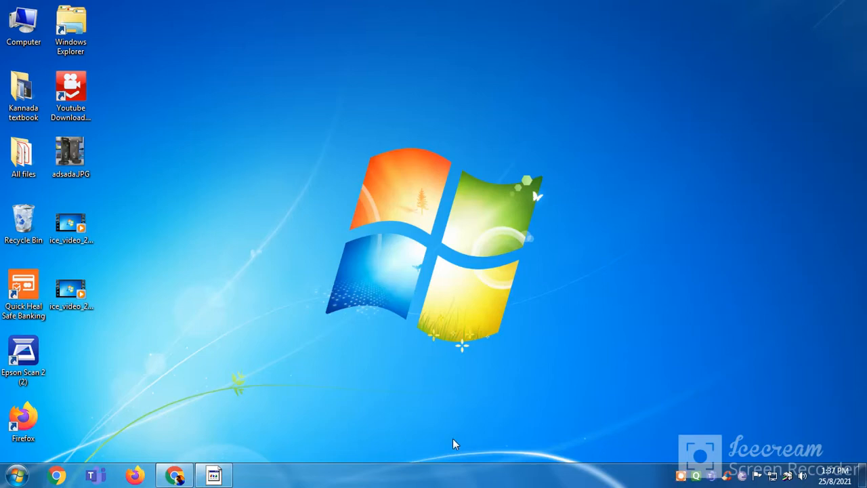
mouse_move(171, 473)
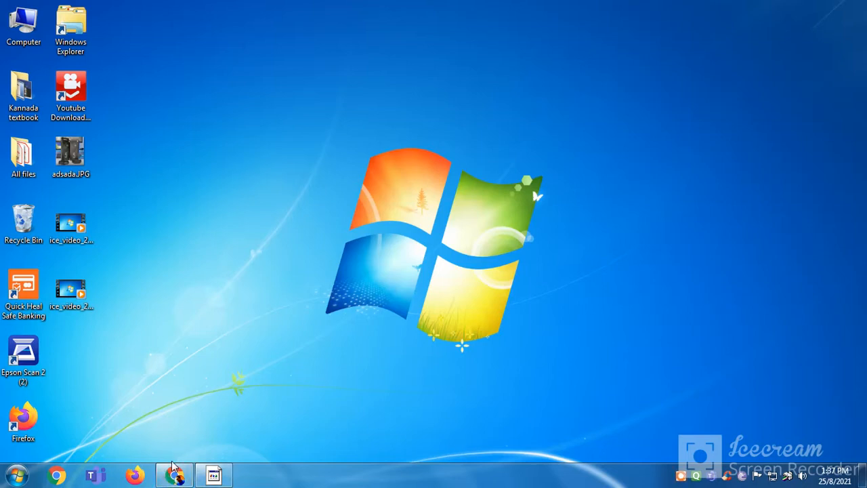
Step: Search Google for 'download teams' in a fresh Chrome tab
click(173, 474)
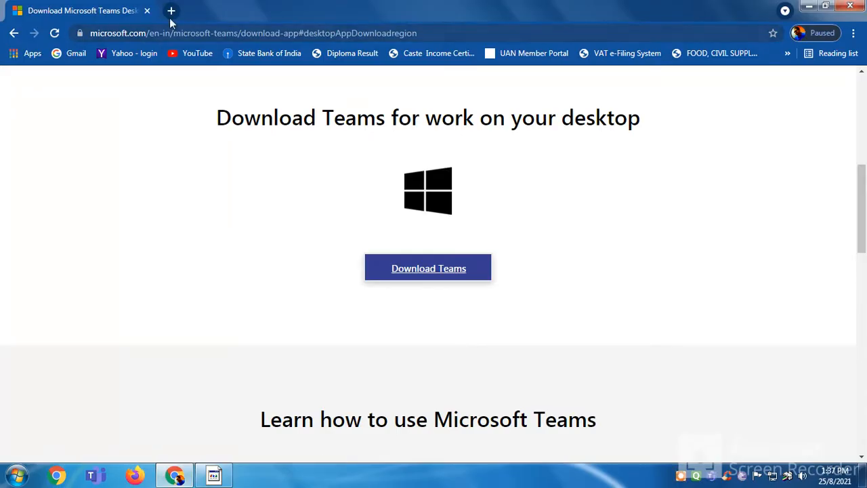
click(171, 11)
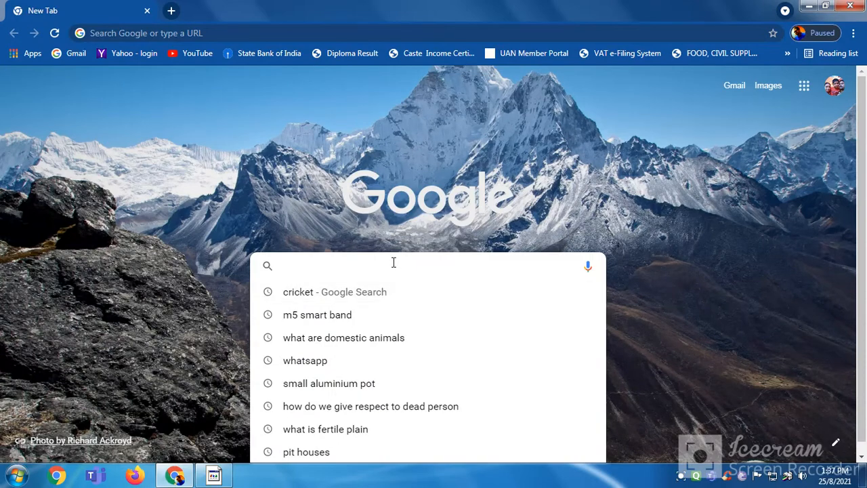
mouse_move(396, 267)
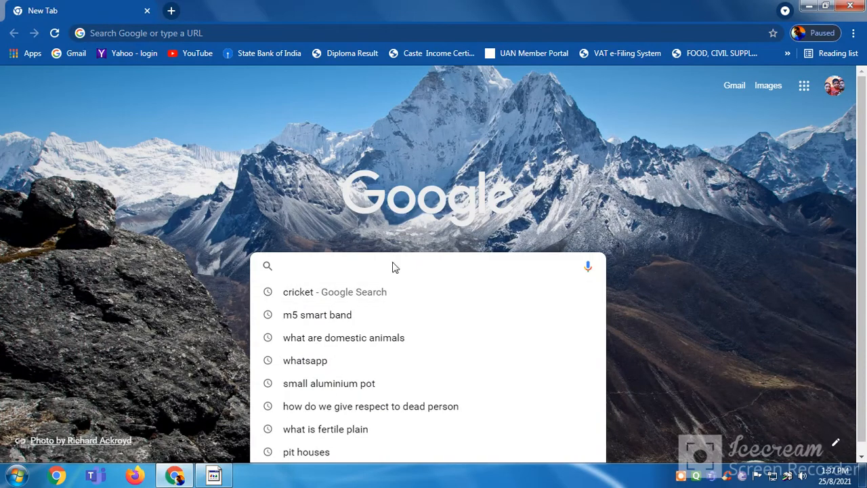
text(download teams)
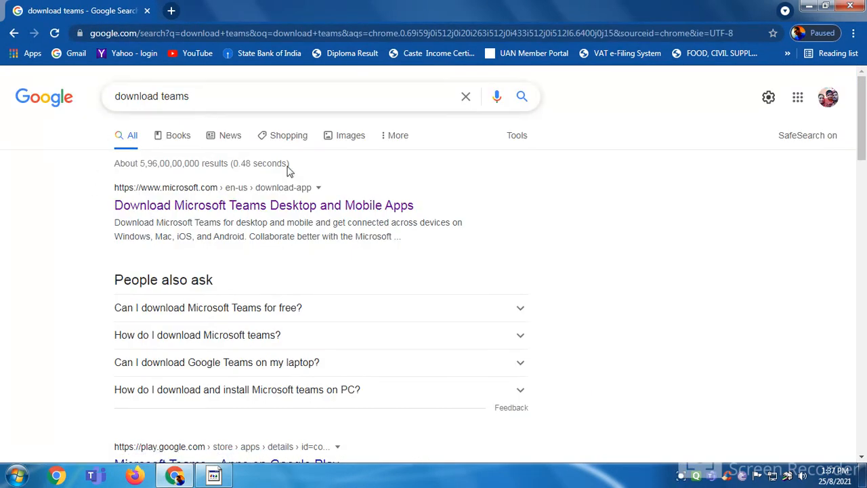
mouse_move(311, 190)
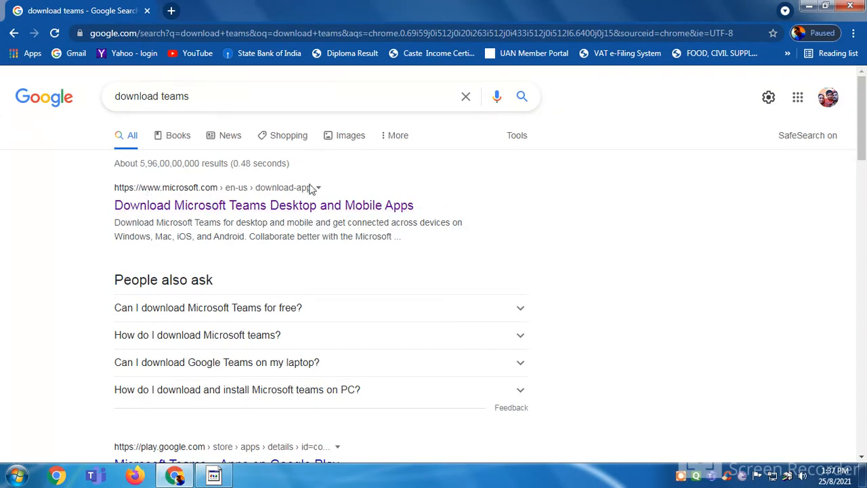
mouse_move(252, 209)
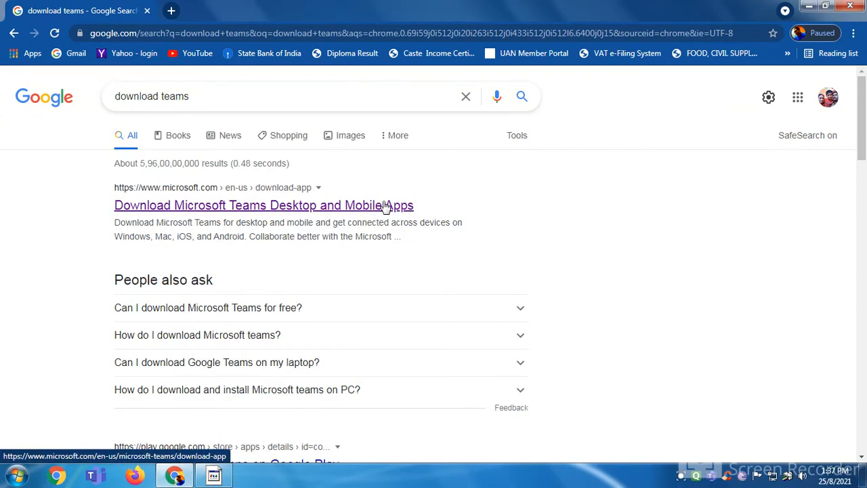
Step: Follow the 'Download Microsoft Teams Desktop and Mobile Apps' result to Microsoft's page
click(263, 205)
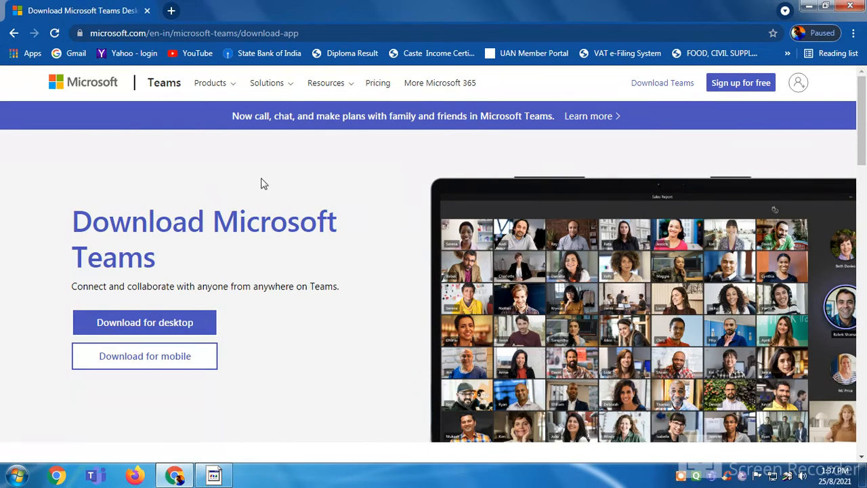
mouse_move(52, 306)
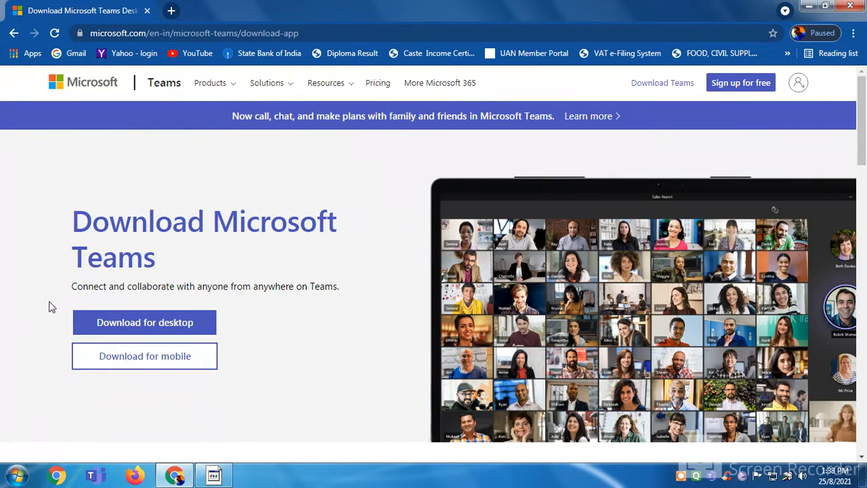
mouse_move(155, 299)
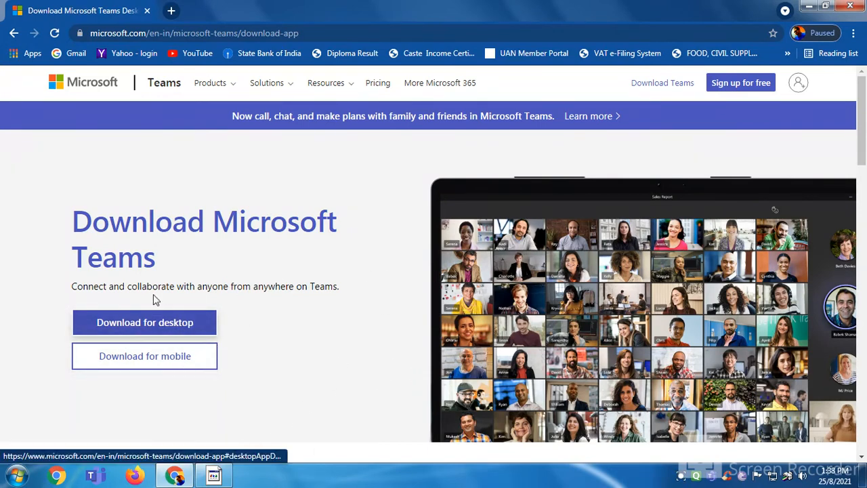
mouse_move(427, 278)
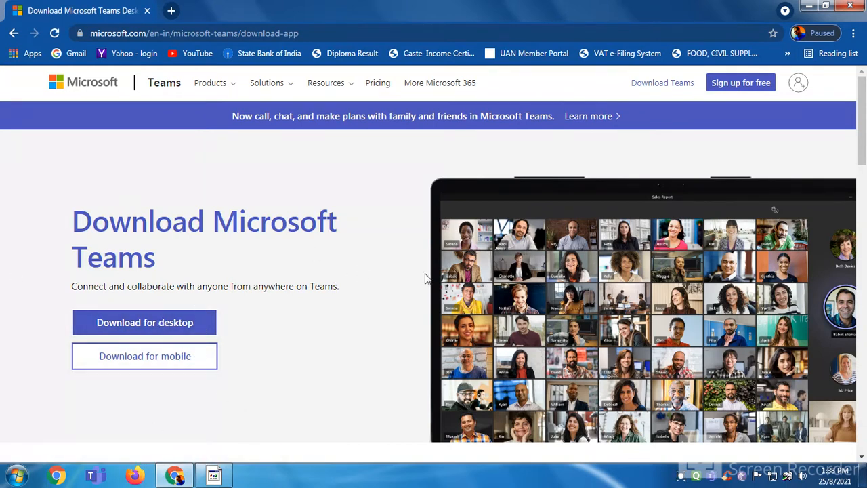
mouse_move(201, 394)
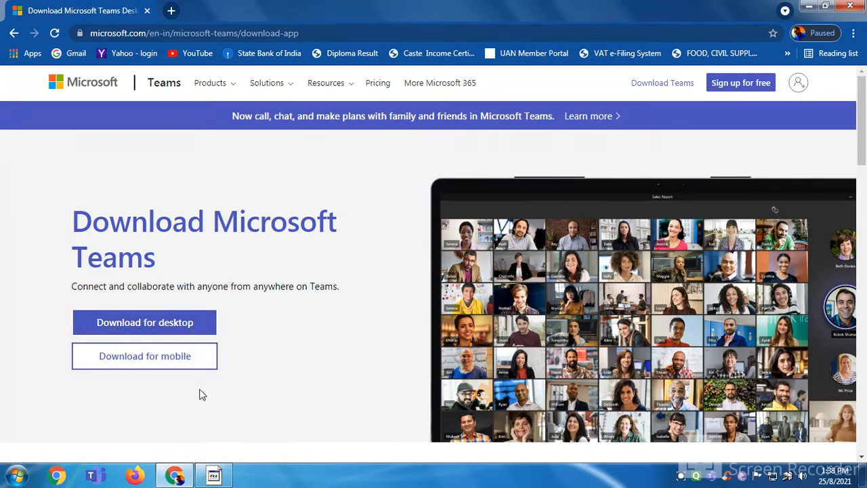
mouse_move(195, 259)
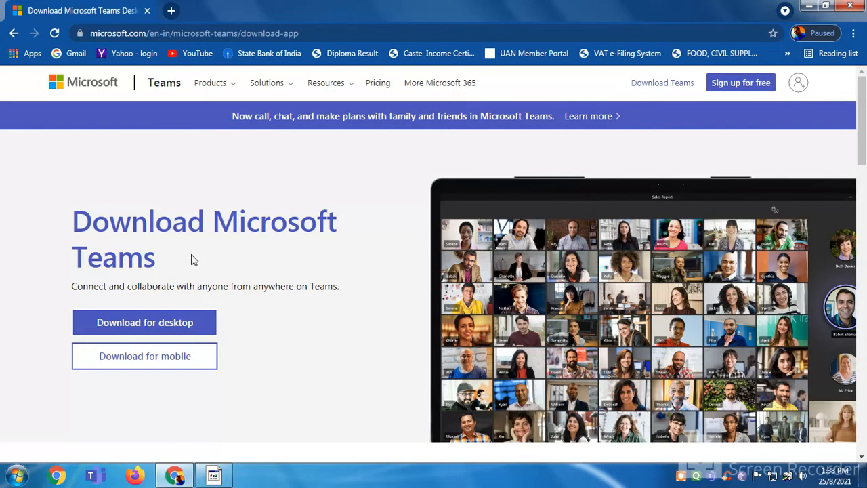
mouse_move(230, 319)
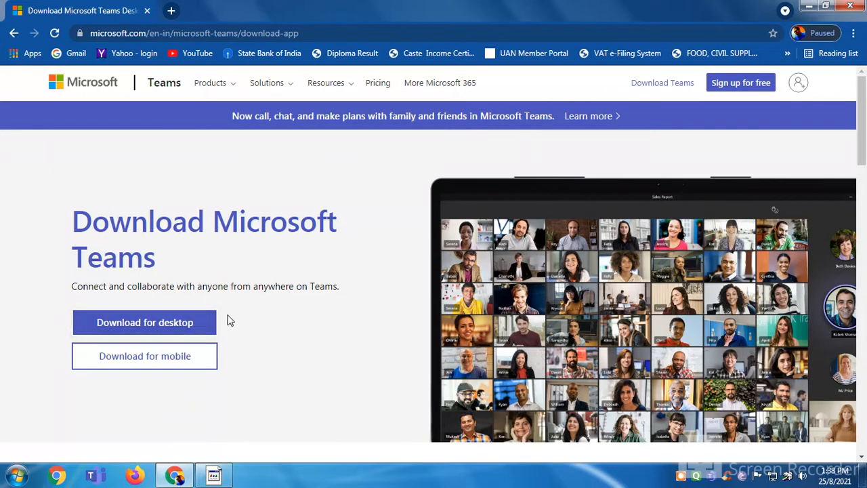
Step: Start the Teams for Windows installer download from the desktop download section
click(143, 323)
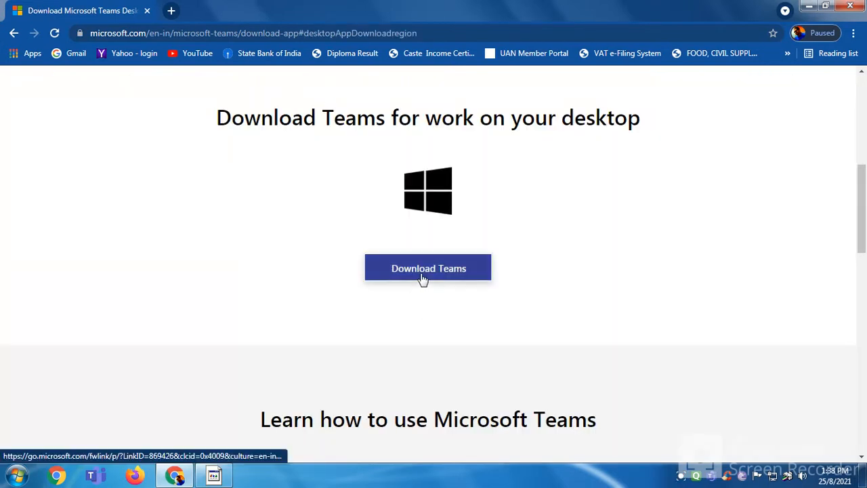
click(428, 268)
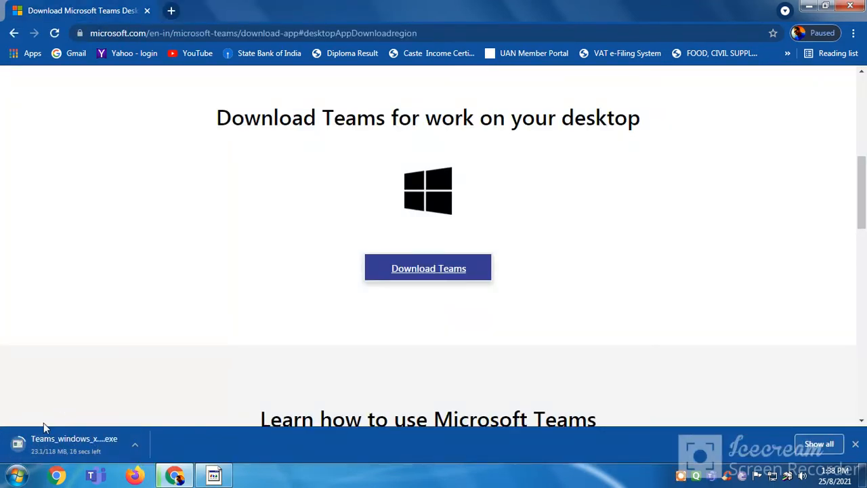
mouse_move(111, 449)
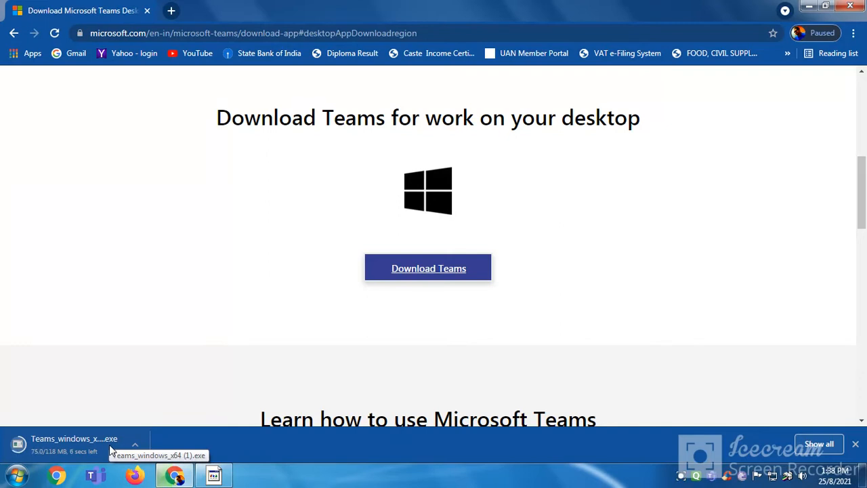
mouse_move(154, 366)
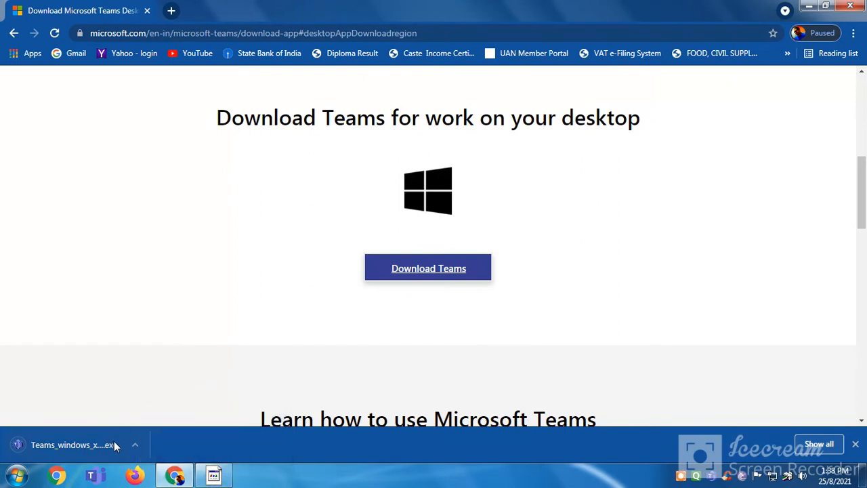
Step: Launch the downloaded Teams_windows .exe from Chrome's download bar
click(70, 444)
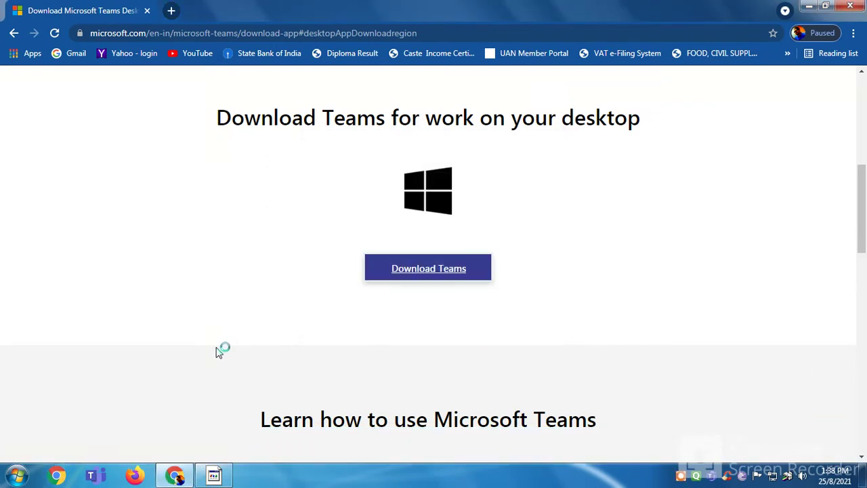
mouse_move(203, 345)
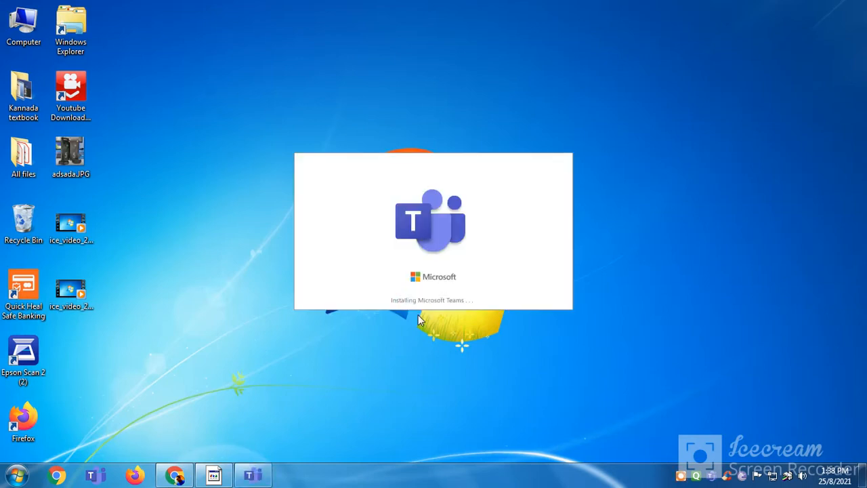
mouse_move(392, 309)
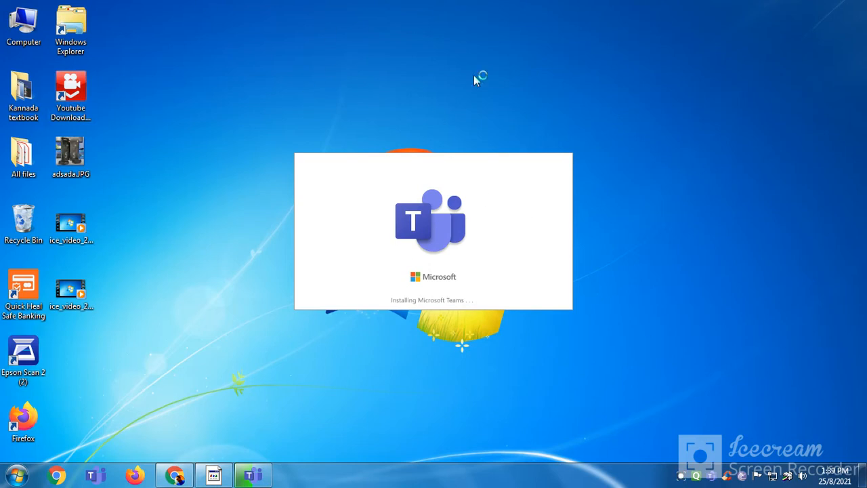
mouse_move(57, 391)
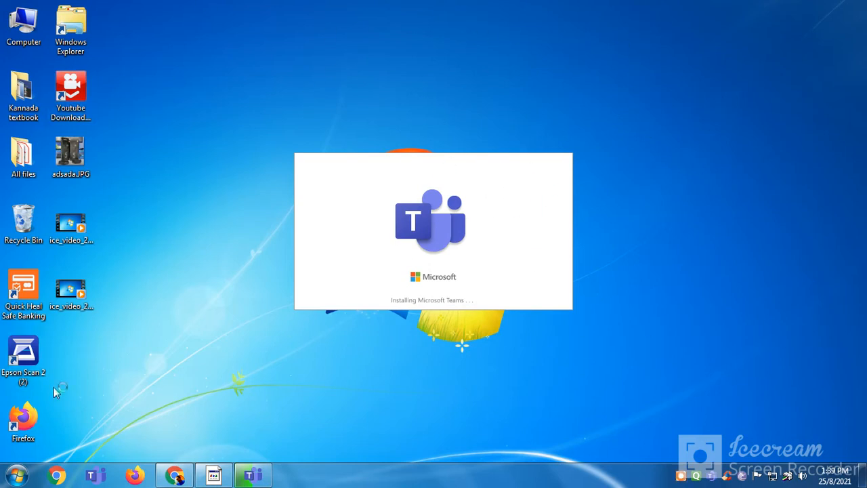
mouse_move(107, 65)
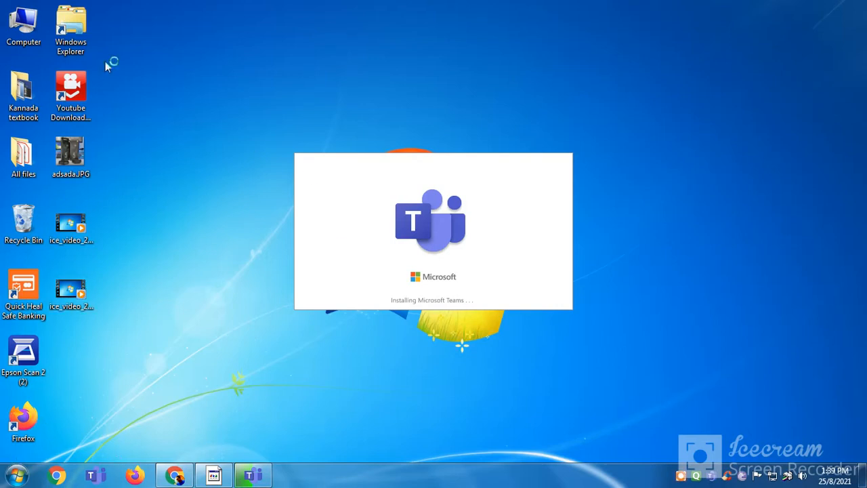
mouse_move(195, 346)
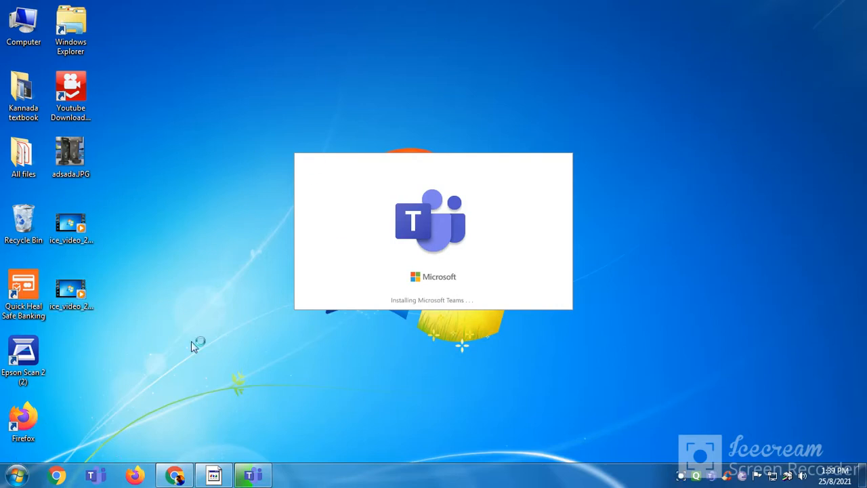
mouse_move(349, 185)
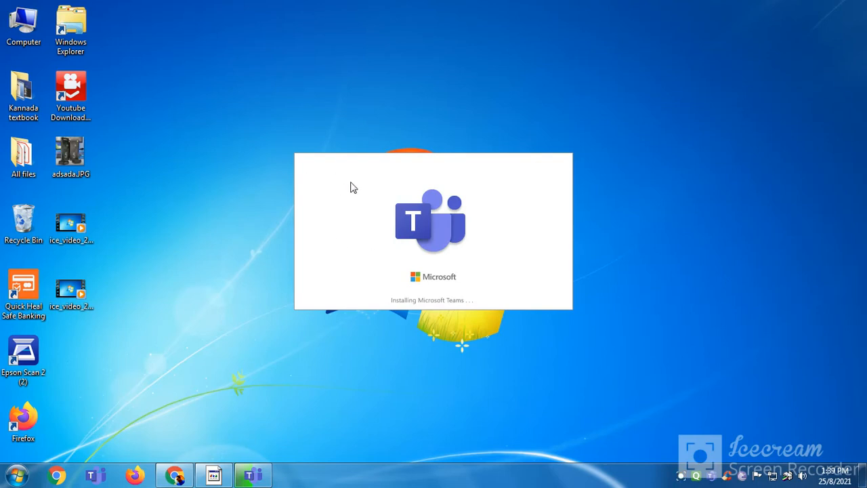
mouse_move(228, 130)
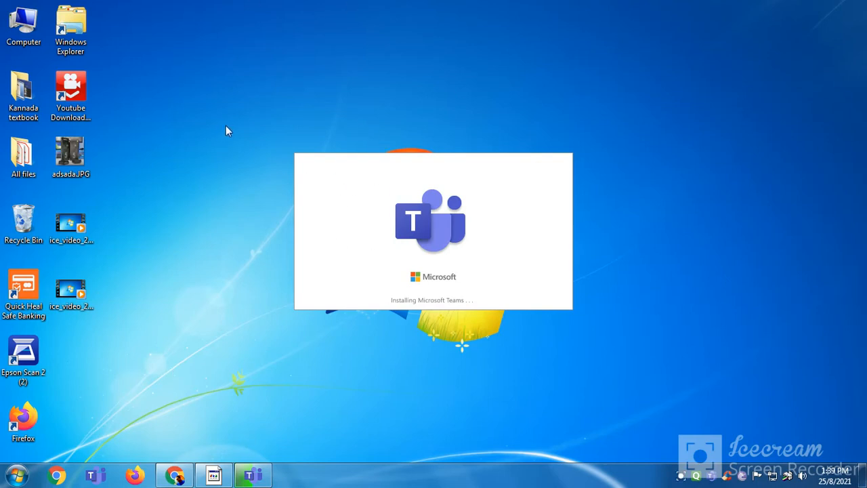
mouse_move(335, 314)
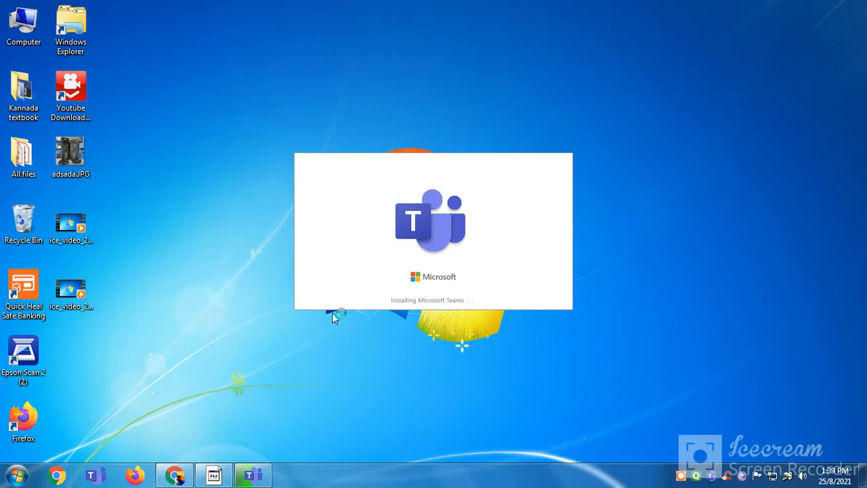
mouse_move(575, 382)
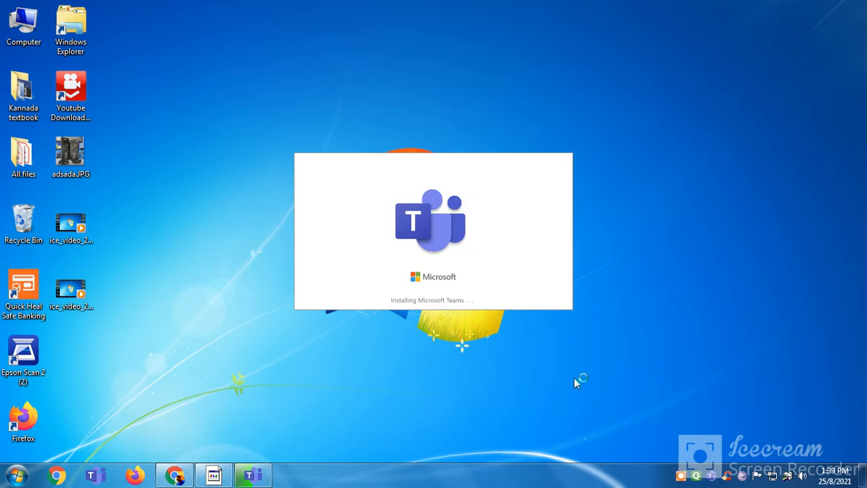
mouse_move(266, 288)
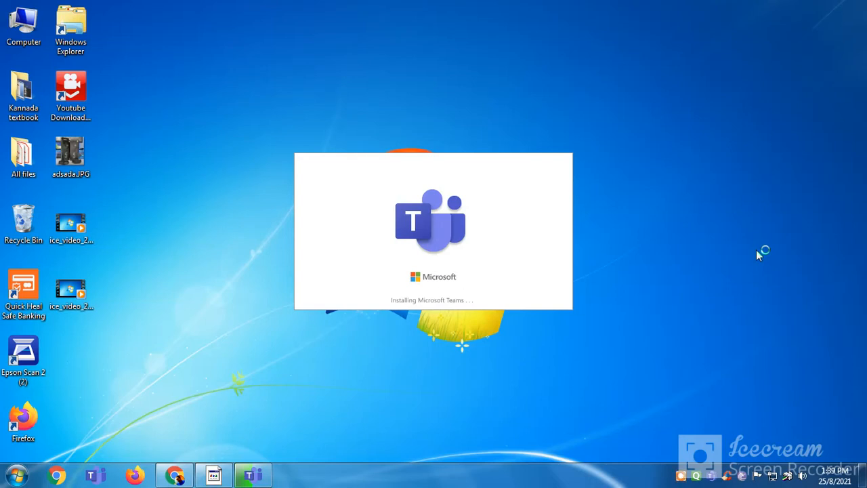
mouse_move(758, 254)
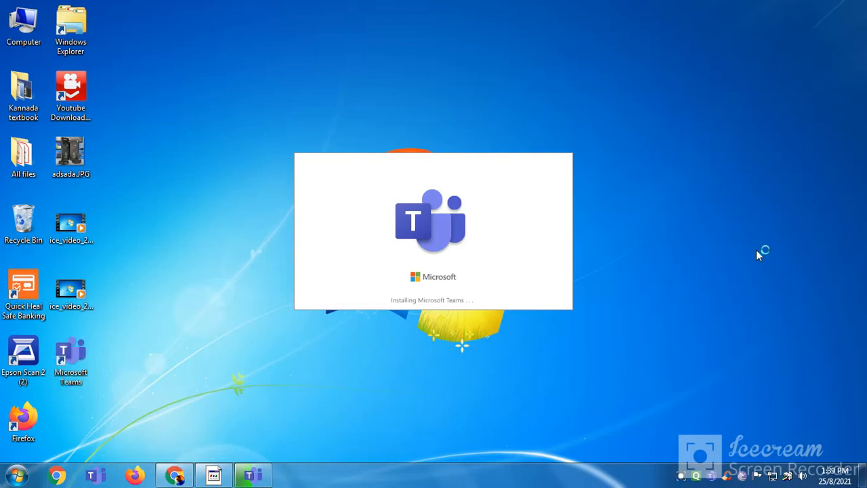
mouse_move(116, 391)
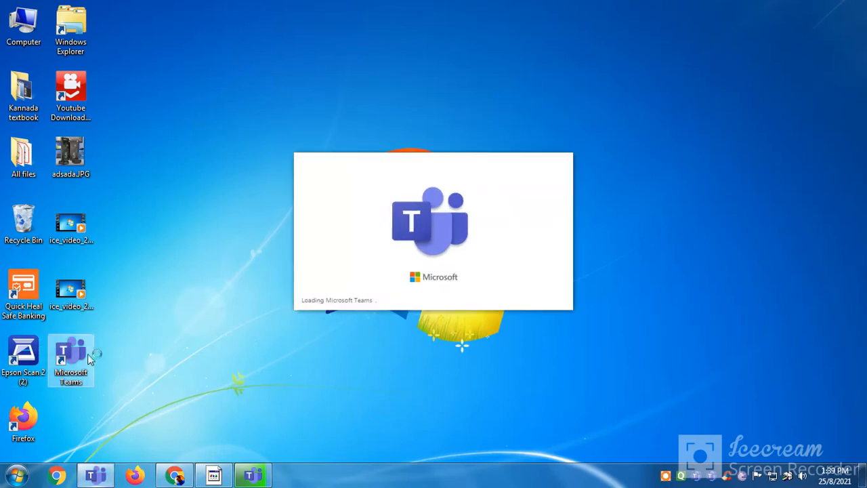
mouse_move(260, 341)
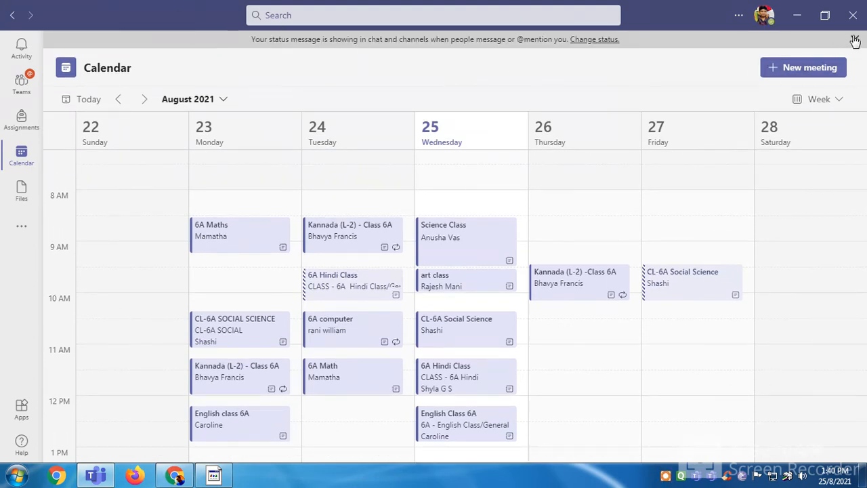
Step: Close the status message banner over the August 2021 Teams calendar
click(856, 38)
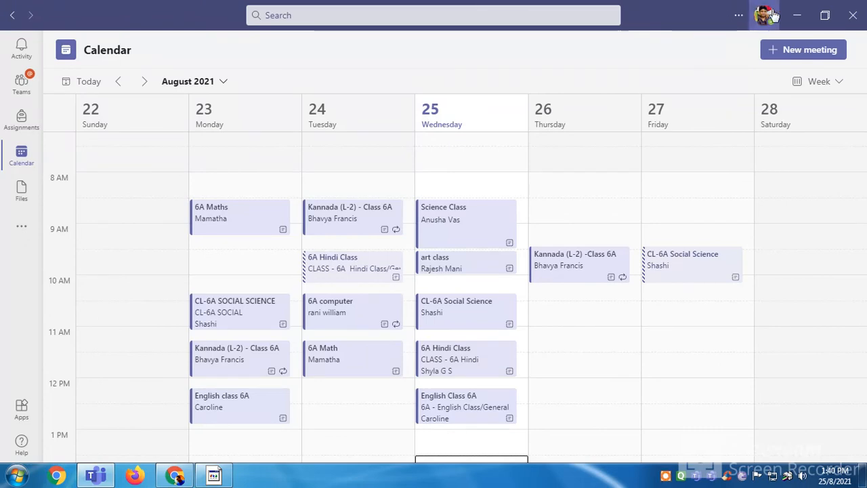
mouse_move(824, 14)
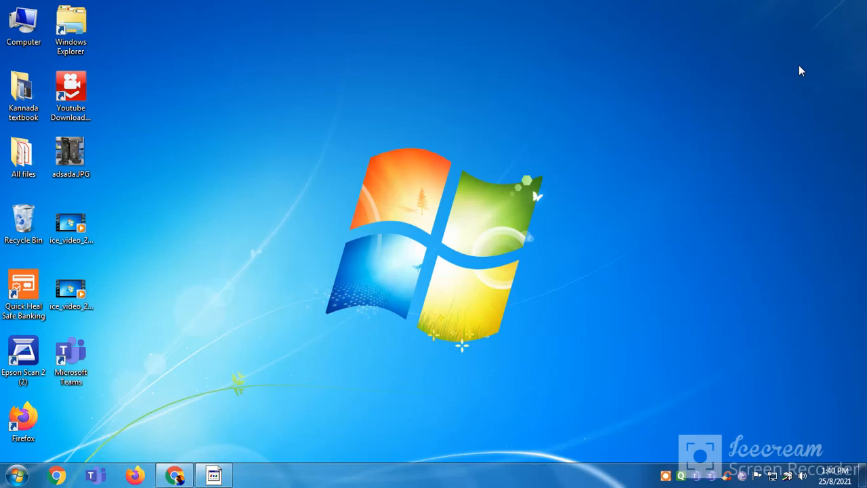
mouse_move(461, 332)
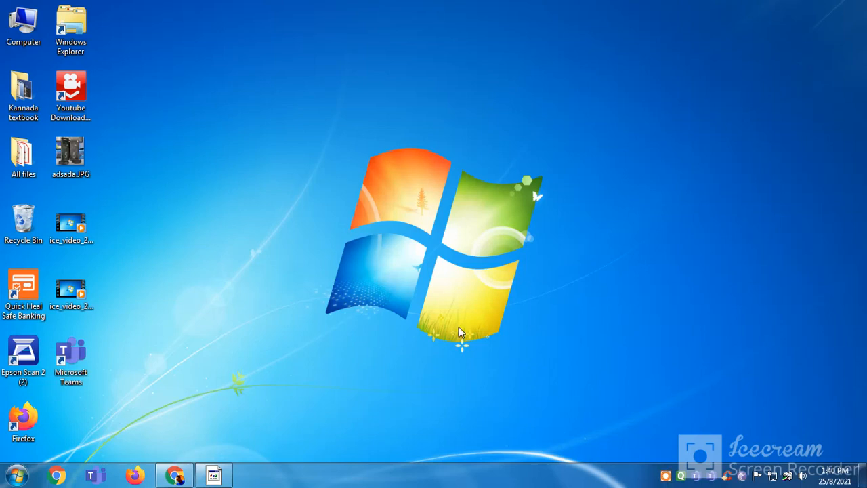